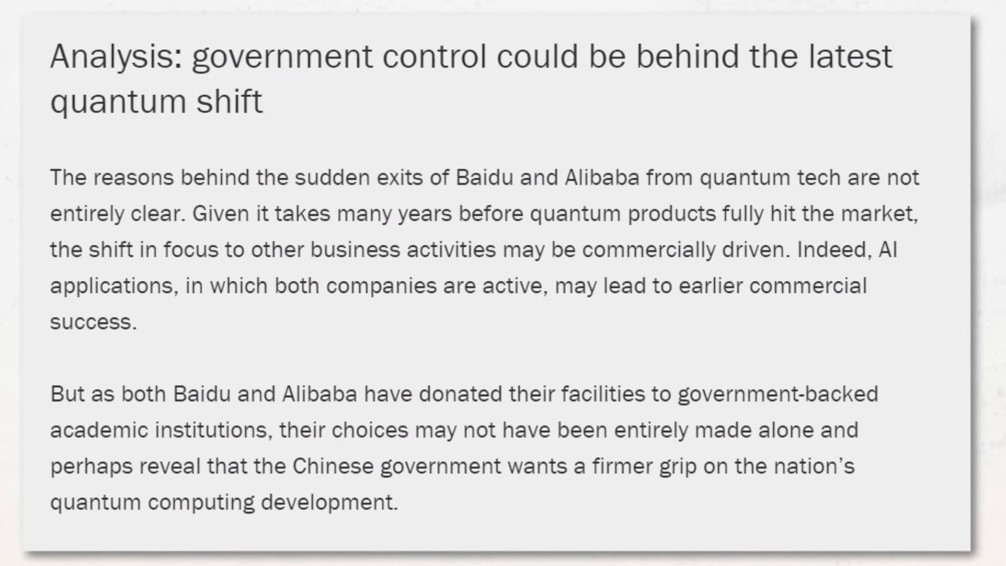
{"action": "left_click_drag", "start_coordinate": [196, 56], "coordinate": [889, 56]}
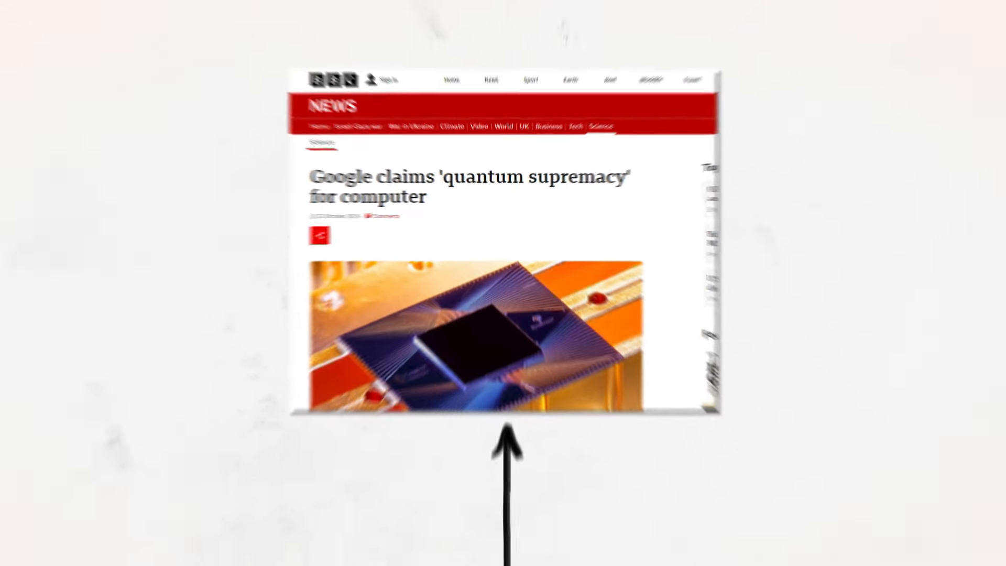
{"action": "scroll", "scroll_direction": "down", "scroll_amount": 3}
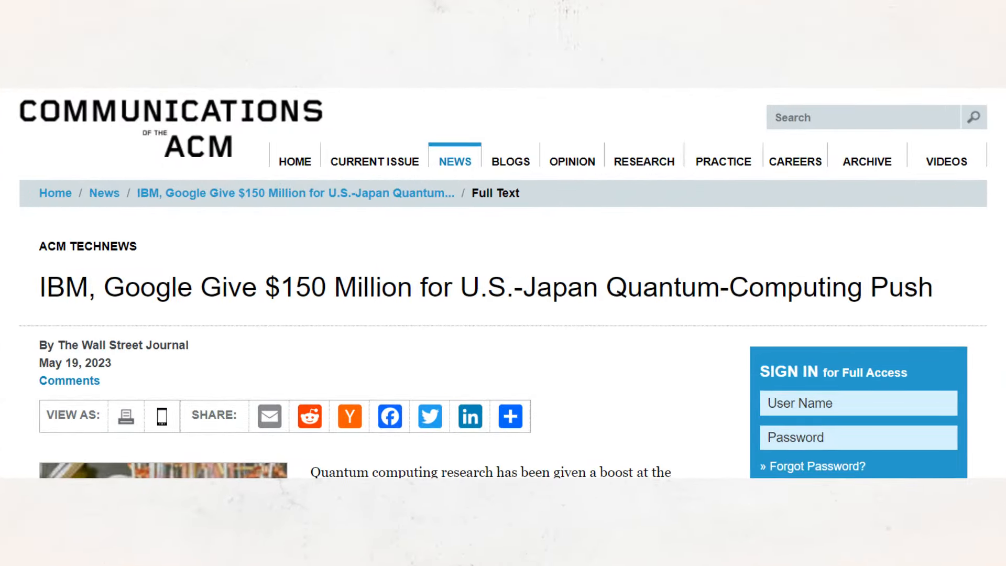
{"action": "left_click_drag", "start_coordinate": [42, 287], "coordinate": [686, 287]}
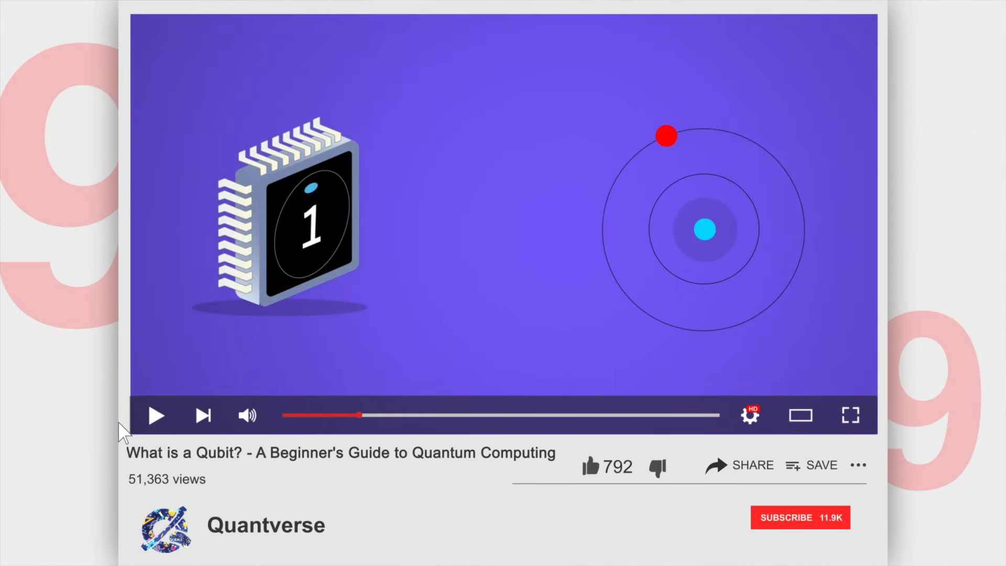
{"action": "left_click", "coordinate": [156, 415]}
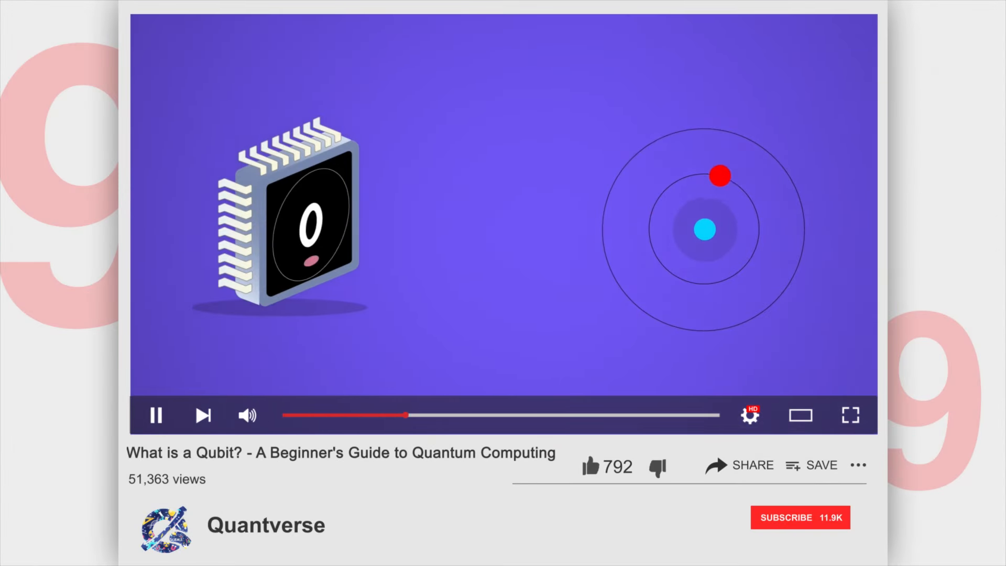